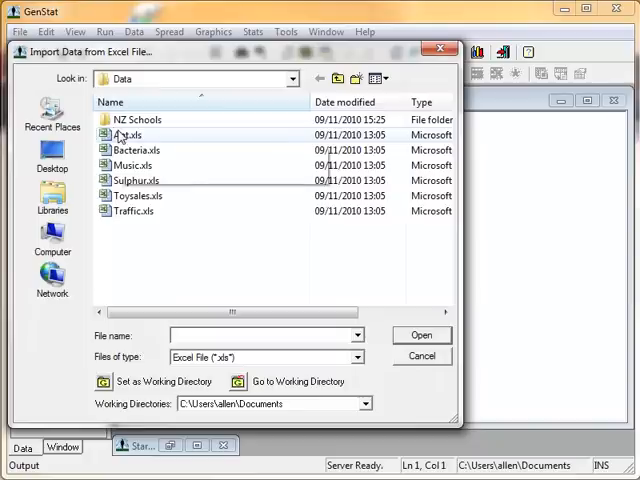
- Select the Ant.xls workbook in the Data folder as the file to import
{"action": "left_click", "coordinate": [132, 136]}
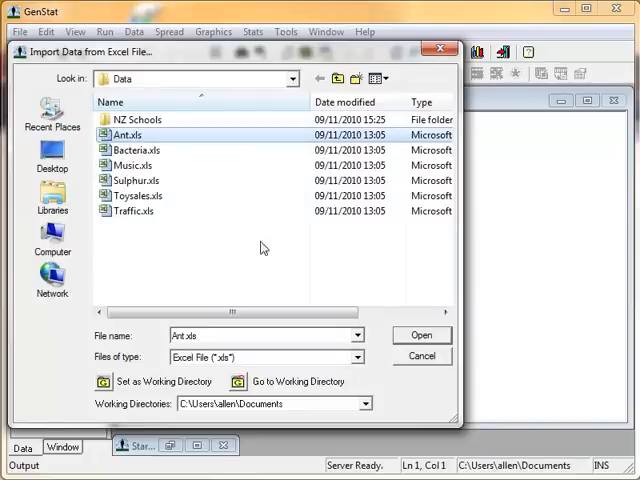
- Open Ant.xls, select both of its worksheets, and proceed to the import options
{"action": "left_click", "coordinate": [420, 336]}
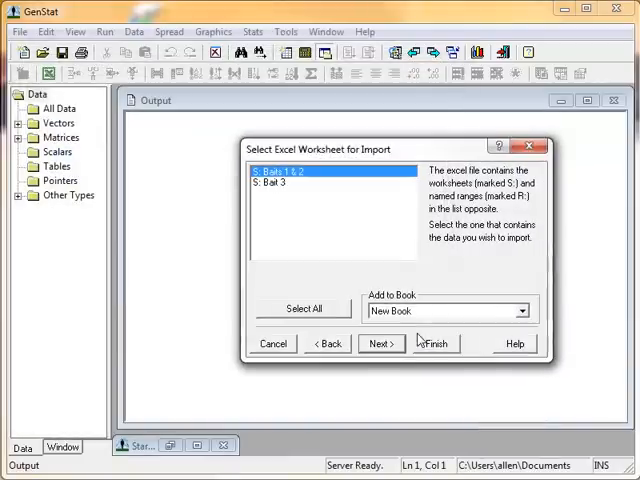
{"action": "mouse_move", "coordinate": [298, 272]}
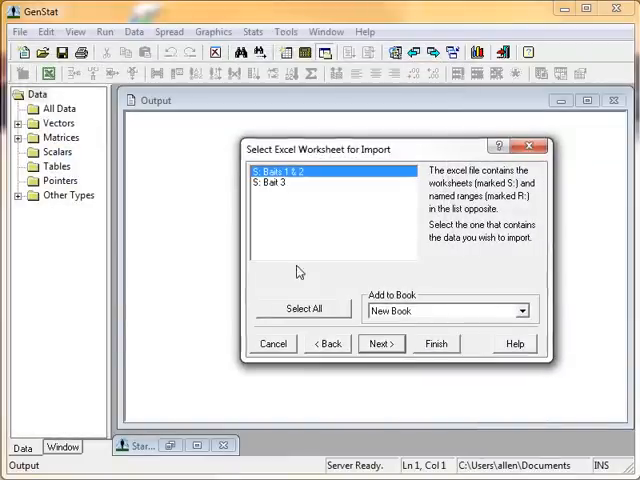
{"action": "left_click", "coordinate": [304, 308]}
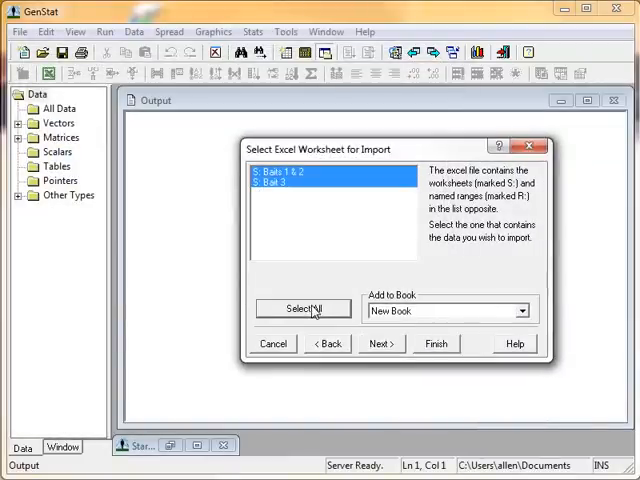
{"action": "left_click", "coordinate": [380, 344]}
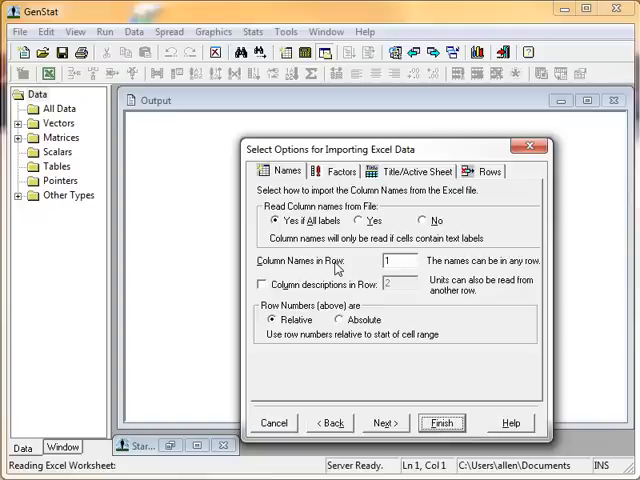
- Review the Factors, Title/Active Sheet and Rows import options without changing them
{"action": "left_click", "coordinate": [340, 172]}
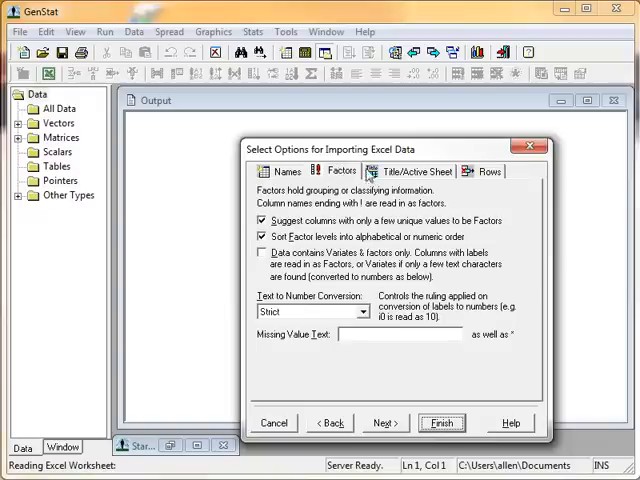
{"action": "left_click", "coordinate": [416, 172]}
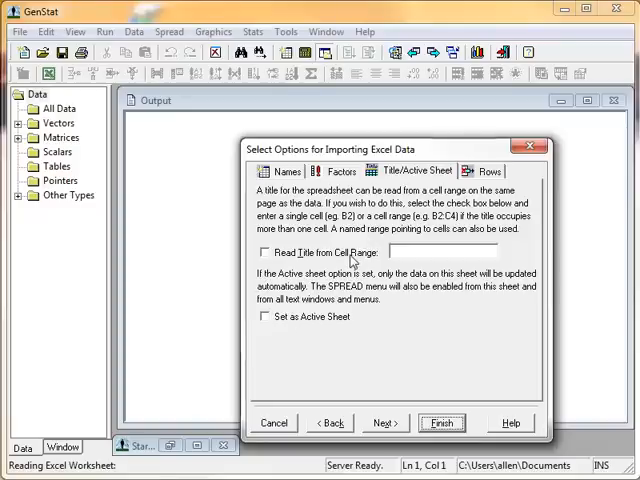
{"action": "left_click", "coordinate": [488, 172]}
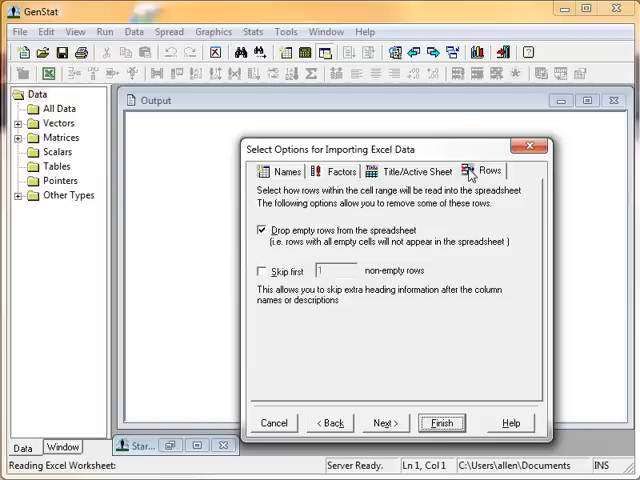
{"action": "mouse_move", "coordinate": [456, 326]}
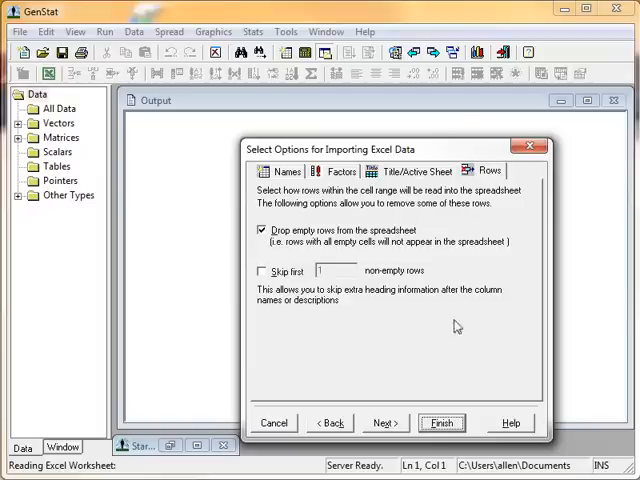
- Finish importing both worksheets, making the duplicated structure names unique
{"action": "left_click", "coordinate": [440, 422]}
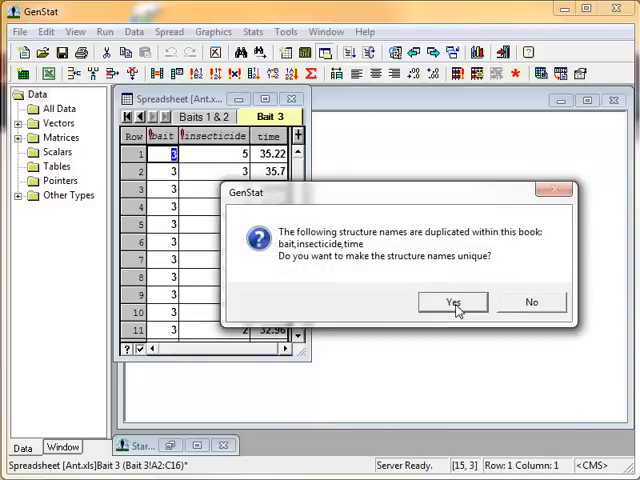
{"action": "left_click", "coordinate": [452, 302]}
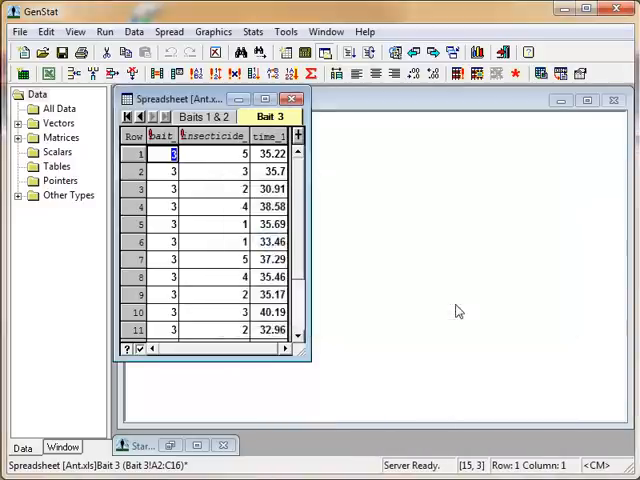
{"action": "mouse_move", "coordinate": [82, 272]}
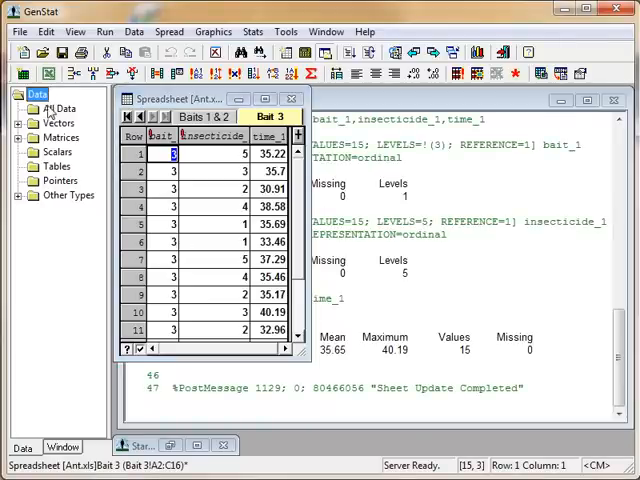
- Expand All Data in the Data Navigation pane to list imported variables like bait and time
{"action": "left_click", "coordinate": [22, 108]}
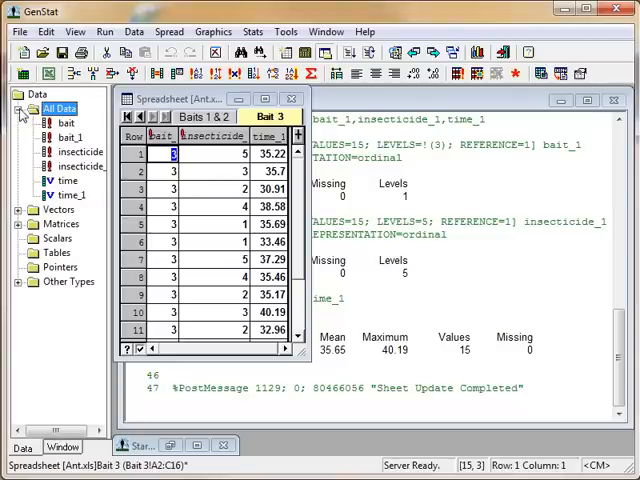
{"action": "mouse_move", "coordinate": [36, 136]}
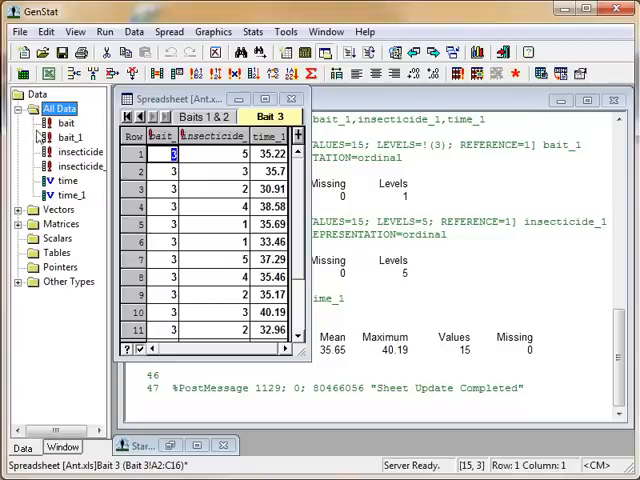